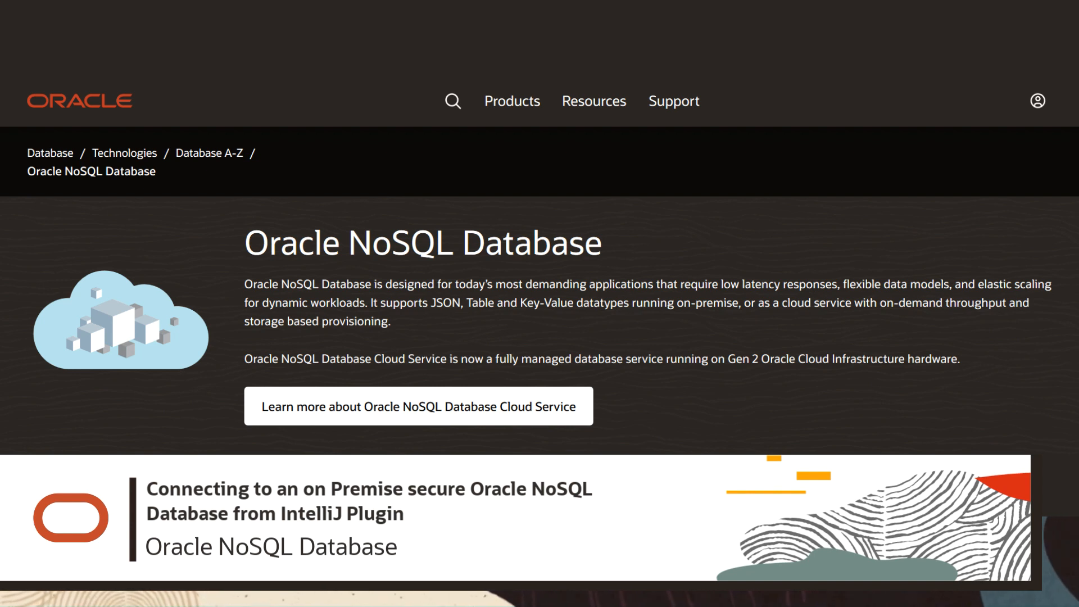
Step: Reach the Plugins settings page and its plugin management options
scroll(down, 3)
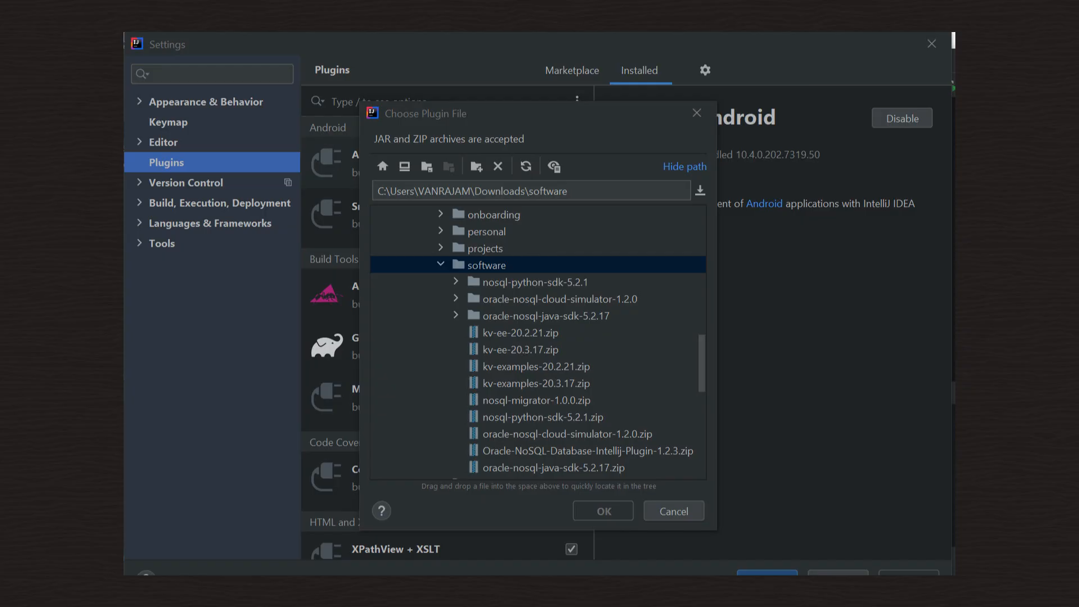
click(585, 451)
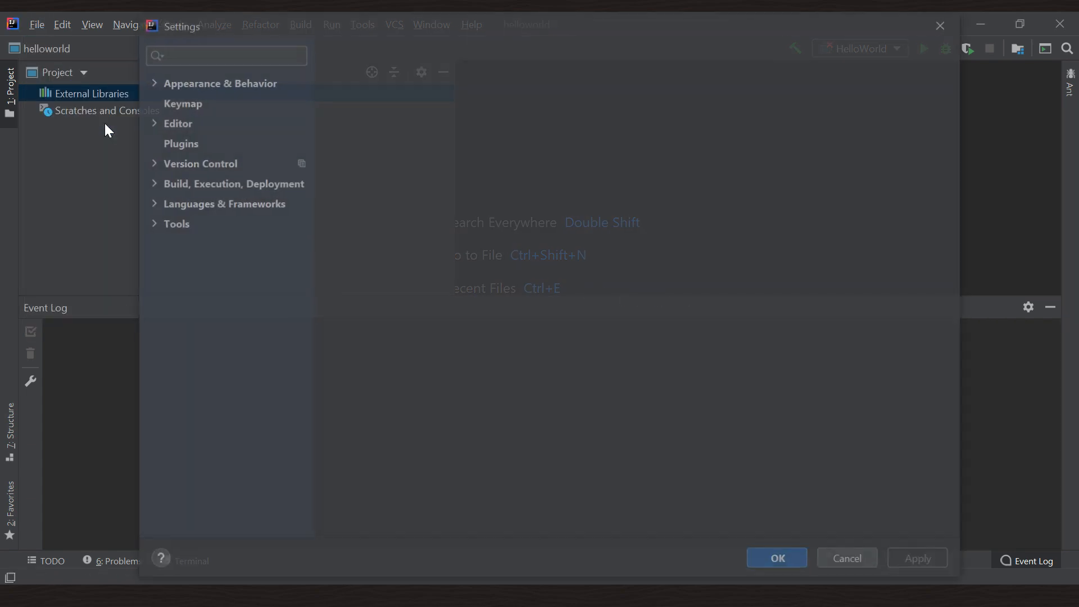
click(182, 143)
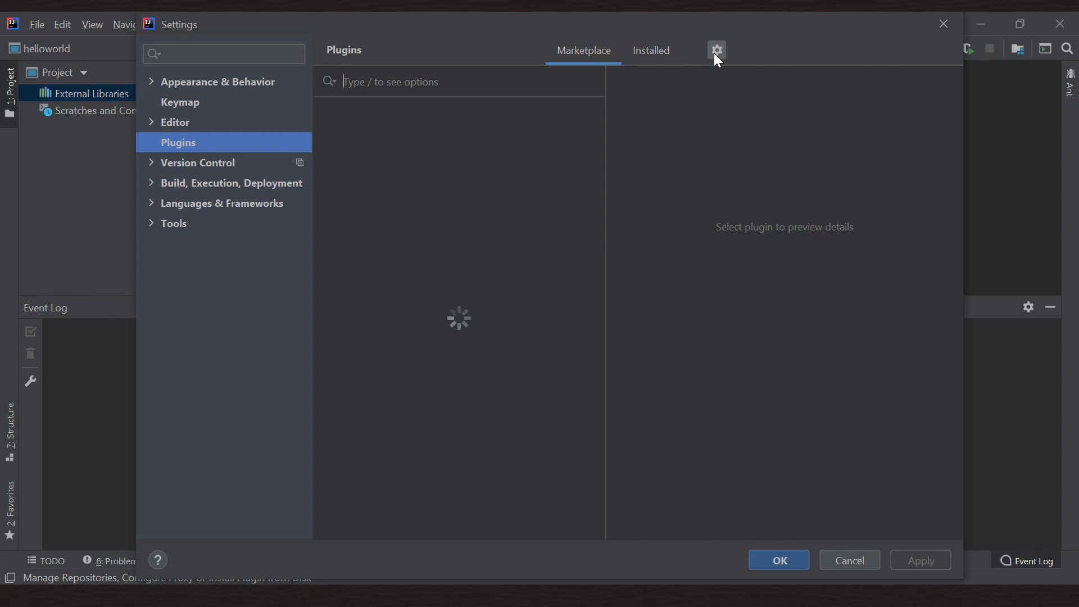
click(716, 50)
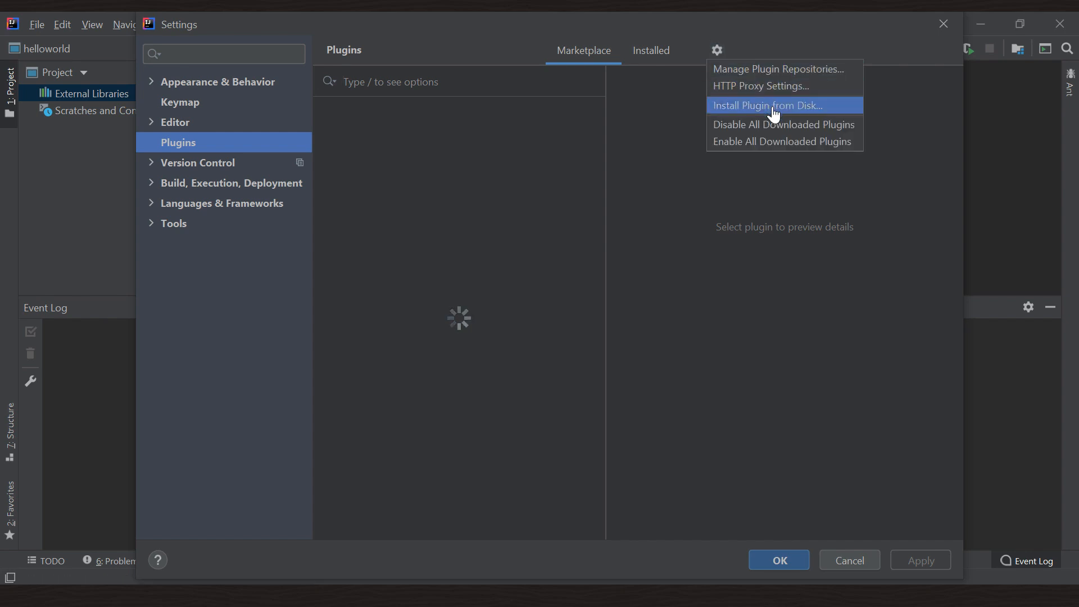
Step: Install the Oracle-NoSQL-Database-Intellij-Plugin-1.2.3.zip plugin from the downloads folder
click(773, 106)
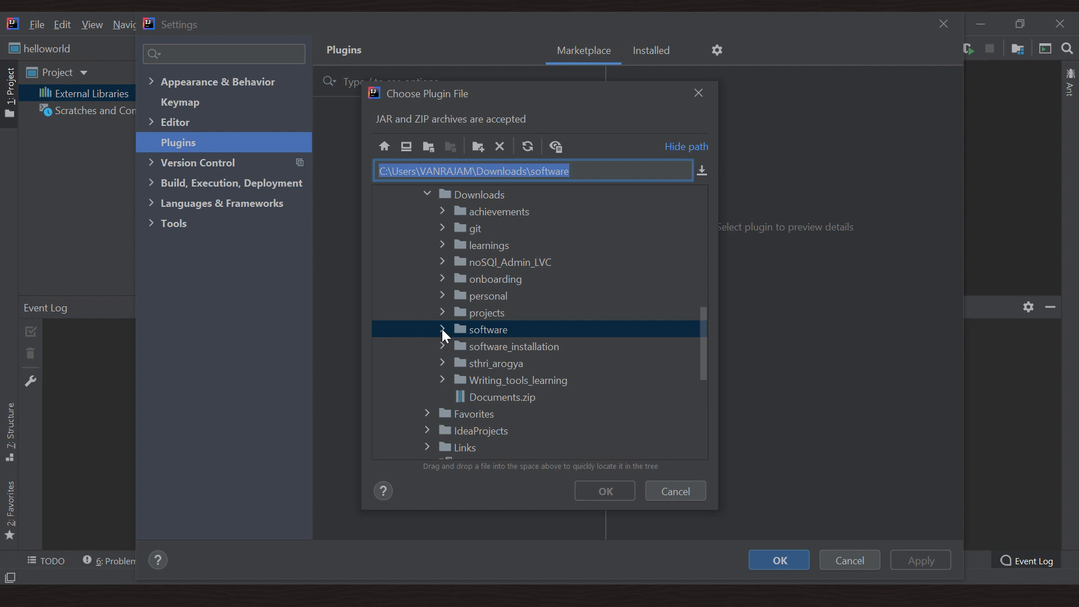
click(588, 330)
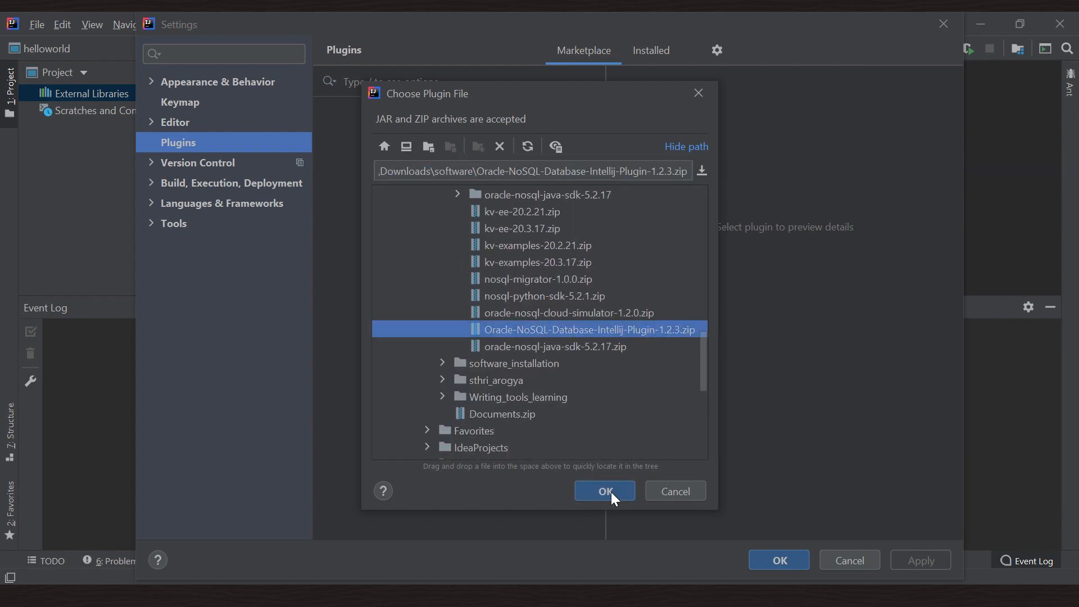
click(602, 491)
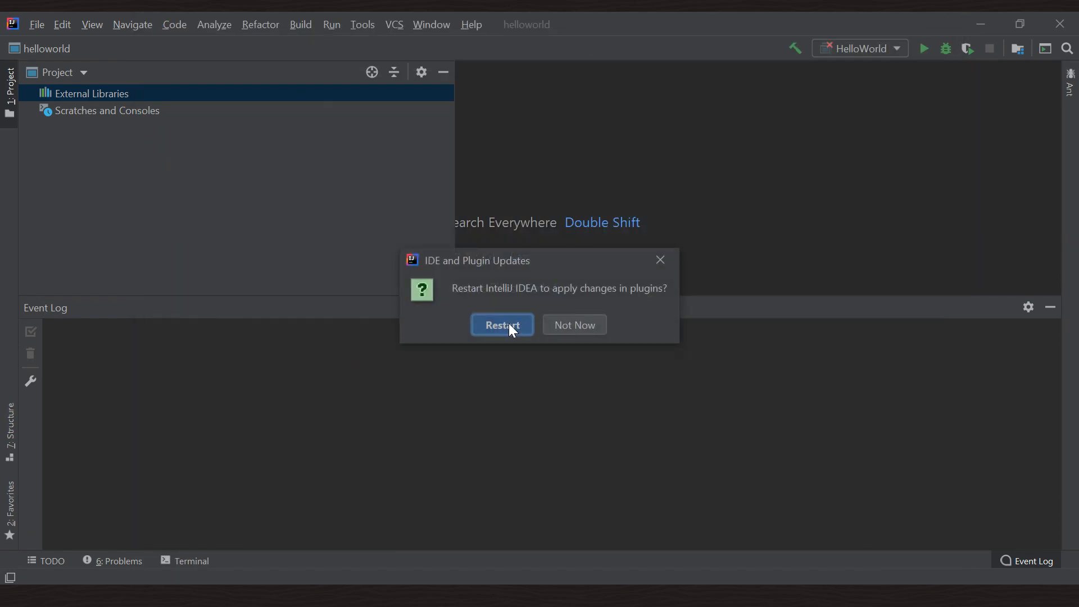
Step: Restart the IDE to apply the plugin and begin a new project from the File menu
click(502, 324)
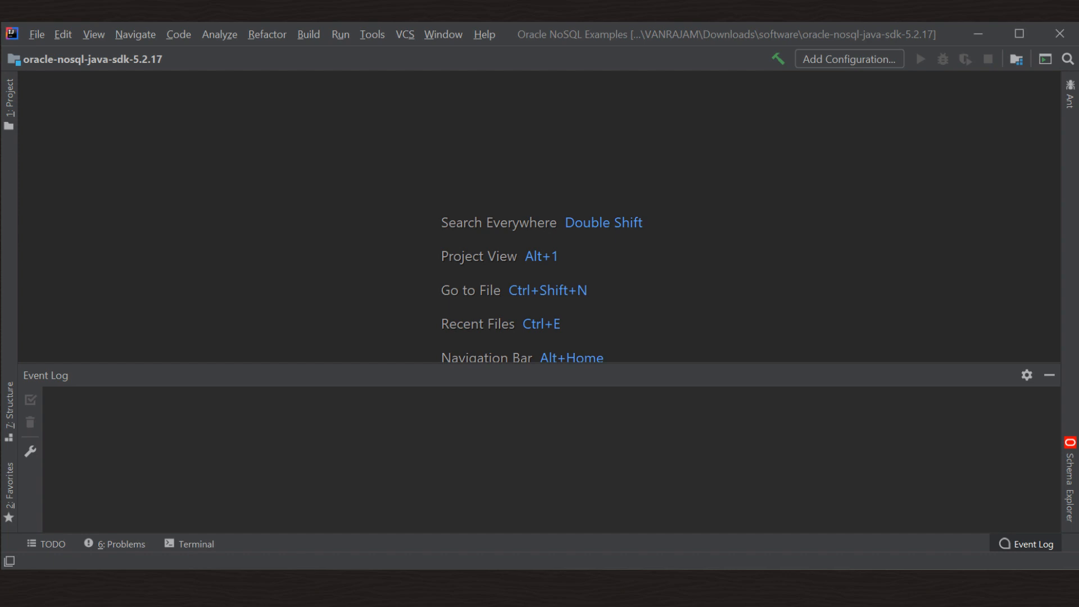
click(36, 35)
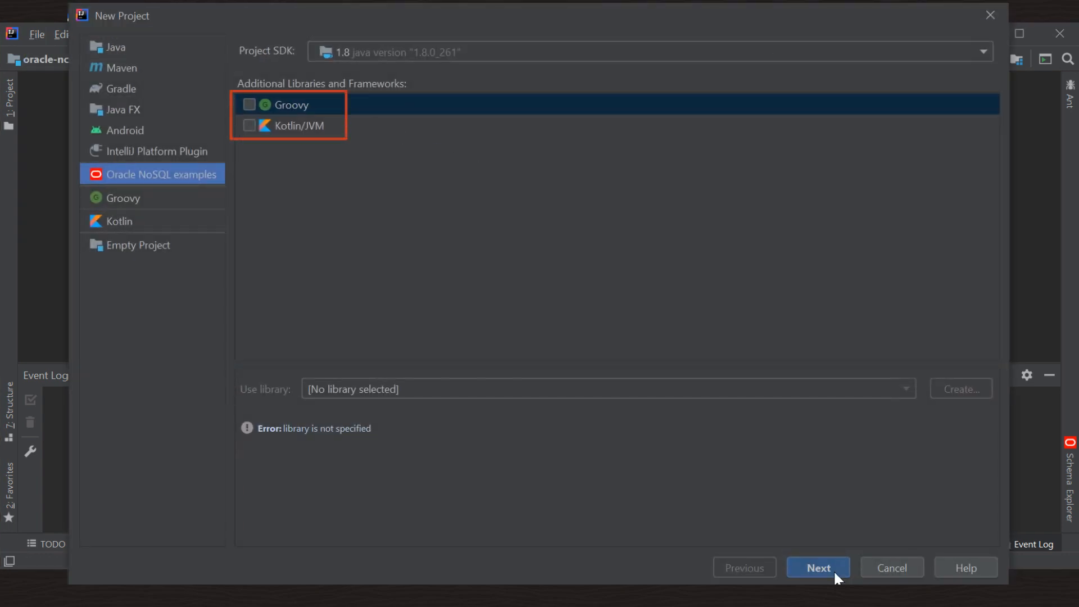
Step: Choose the Oracle NoSQL examples project with oracle-nosql-java-sdk as the SDK path
click(818, 567)
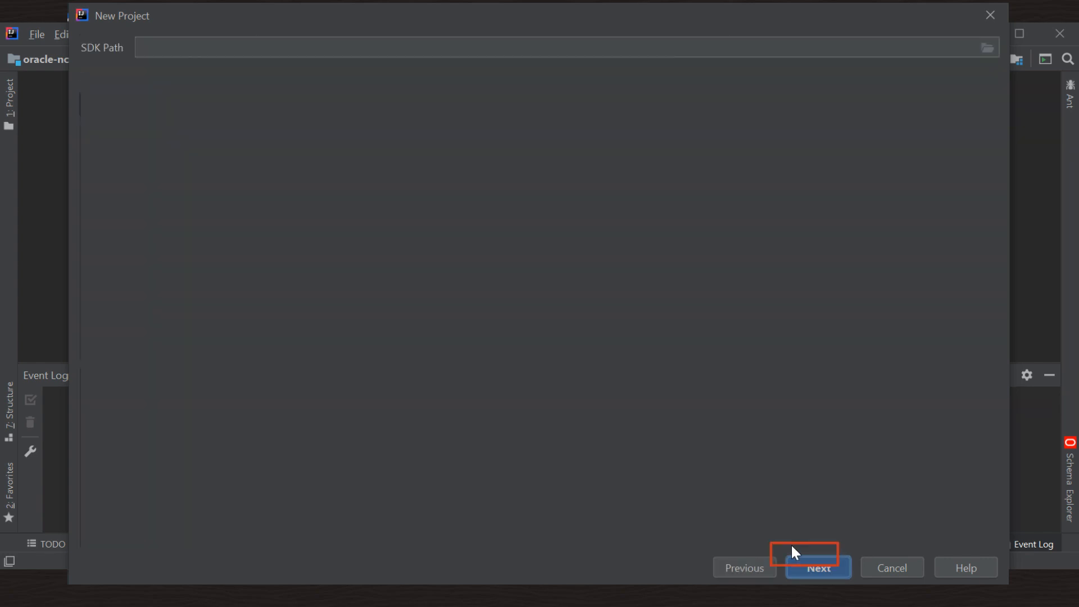
click(987, 48)
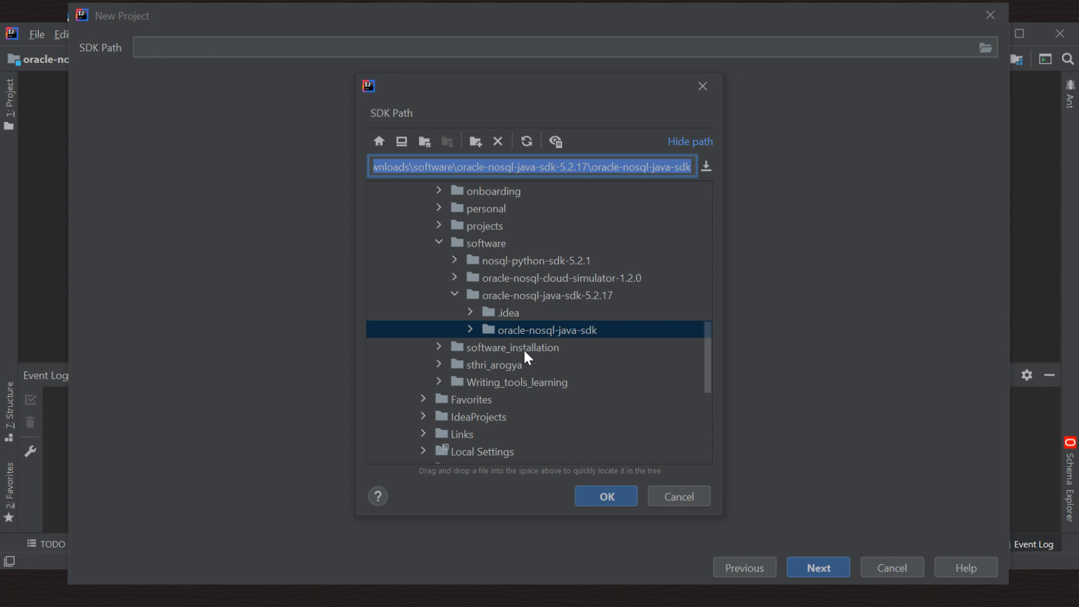
click(605, 496)
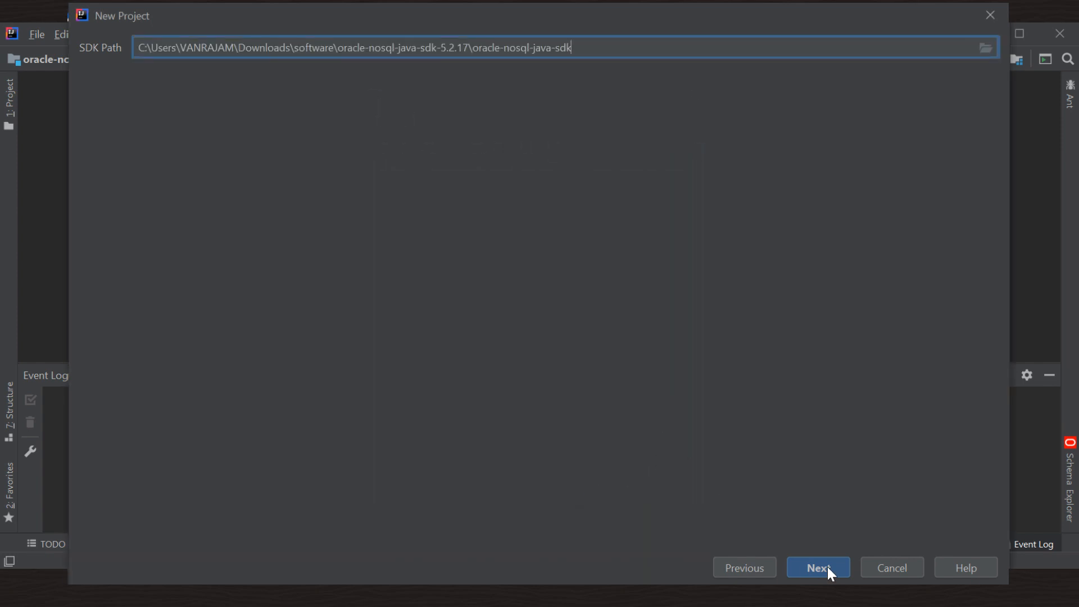
Step: Name the project helloworld, finish creating it and load it in the current window
click(818, 567)
text(helloworld)
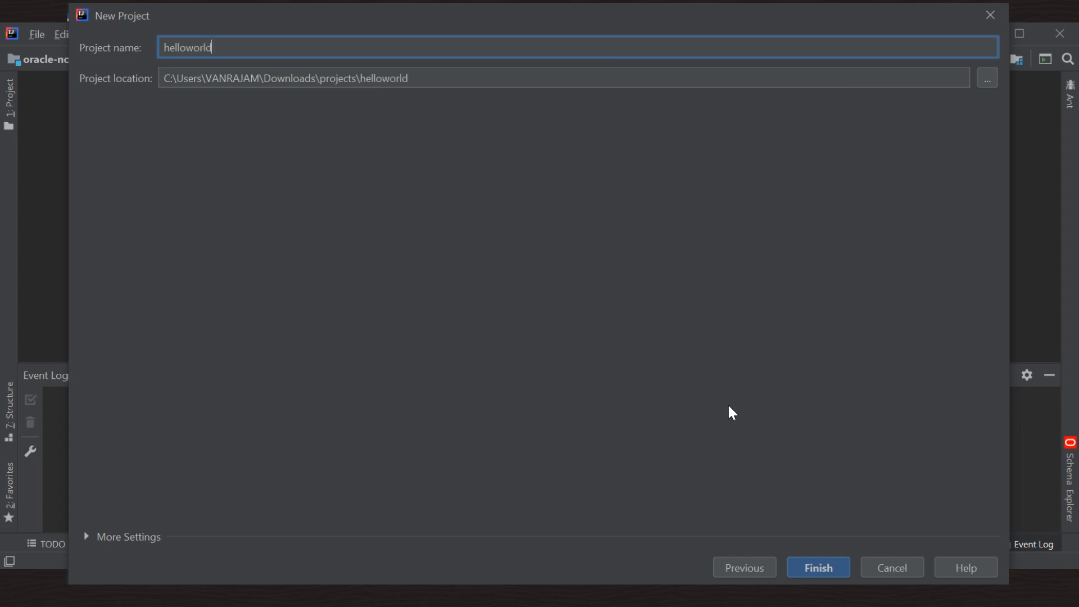
click(818, 566)
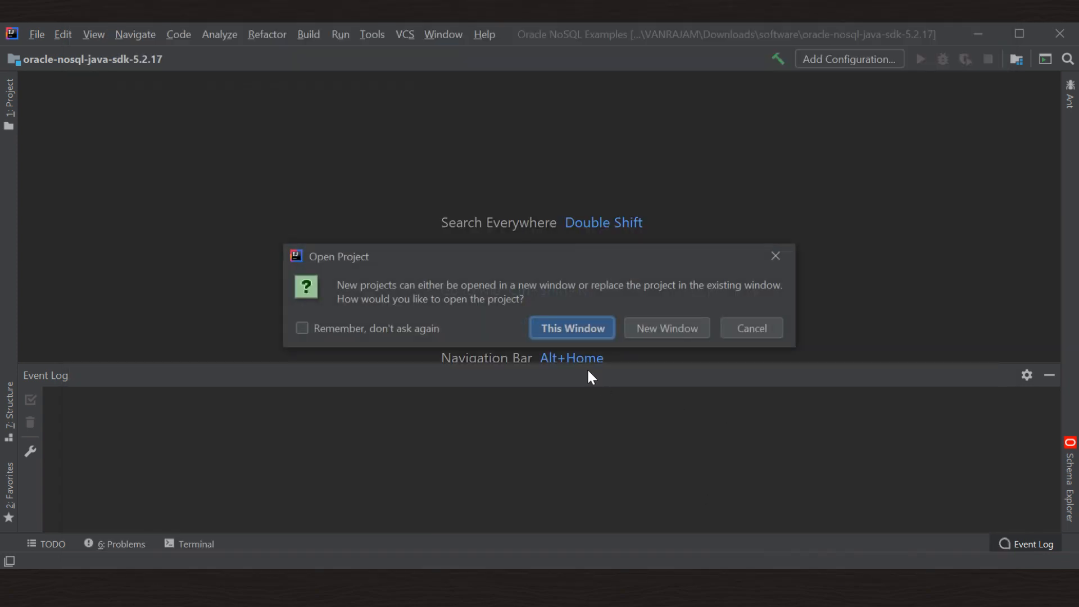
click(571, 327)
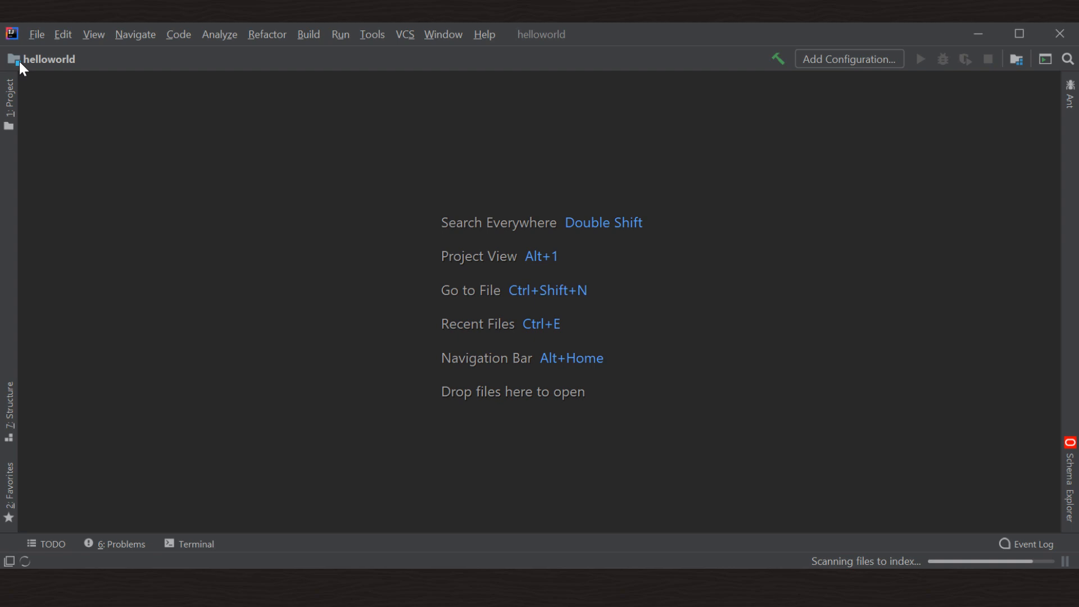
Step: Show the helloworld project's file tree in the Project tool window
click(8, 90)
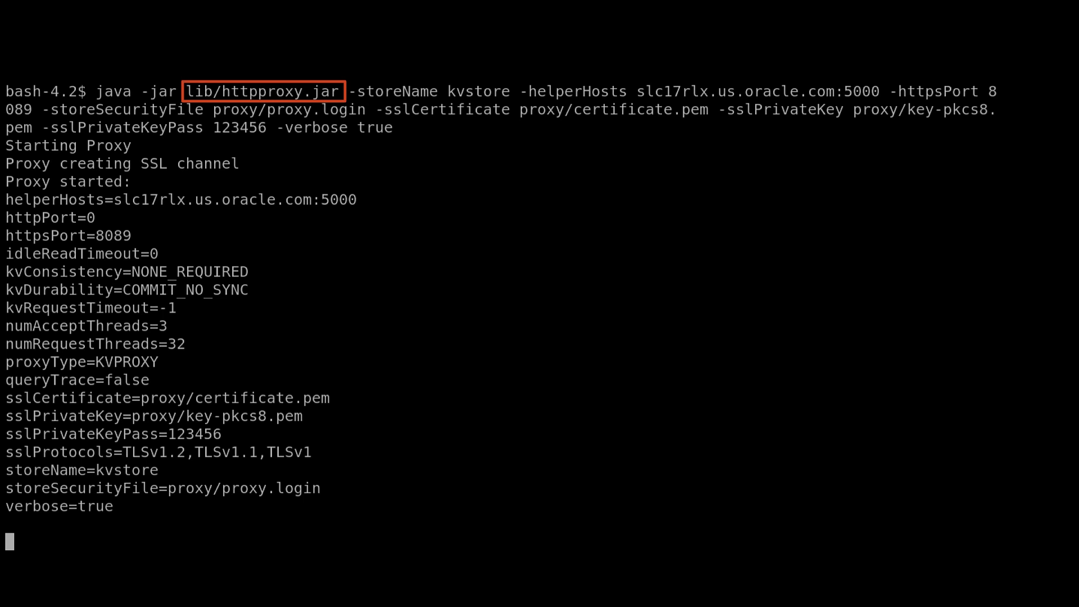
Step: Start the kvstore HTTP proxy over SSL on port 8089 via httpproxy.jar
click(35, 36)
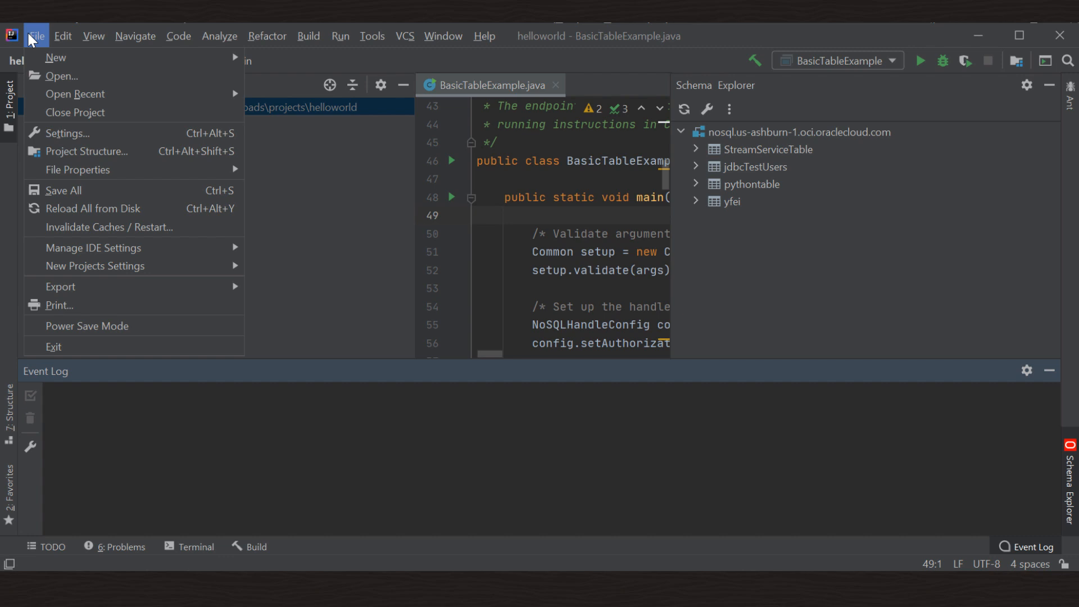
mouse_move(61, 75)
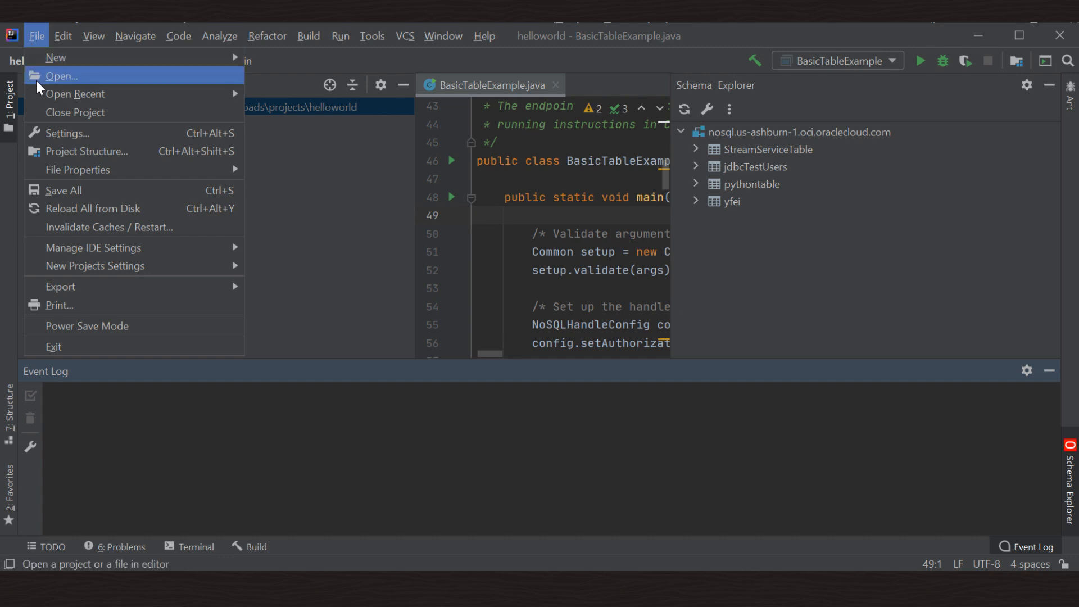
Step: Bring up the IDE Settings showing the Oracle NoSQL cloud connection
click(67, 134)
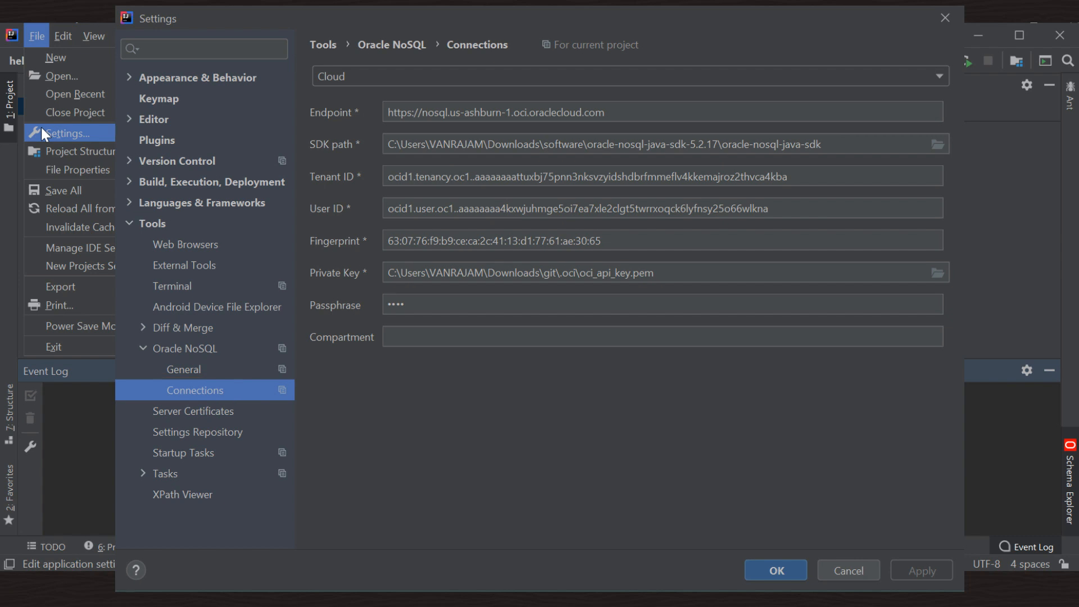
mouse_move(342, 79)
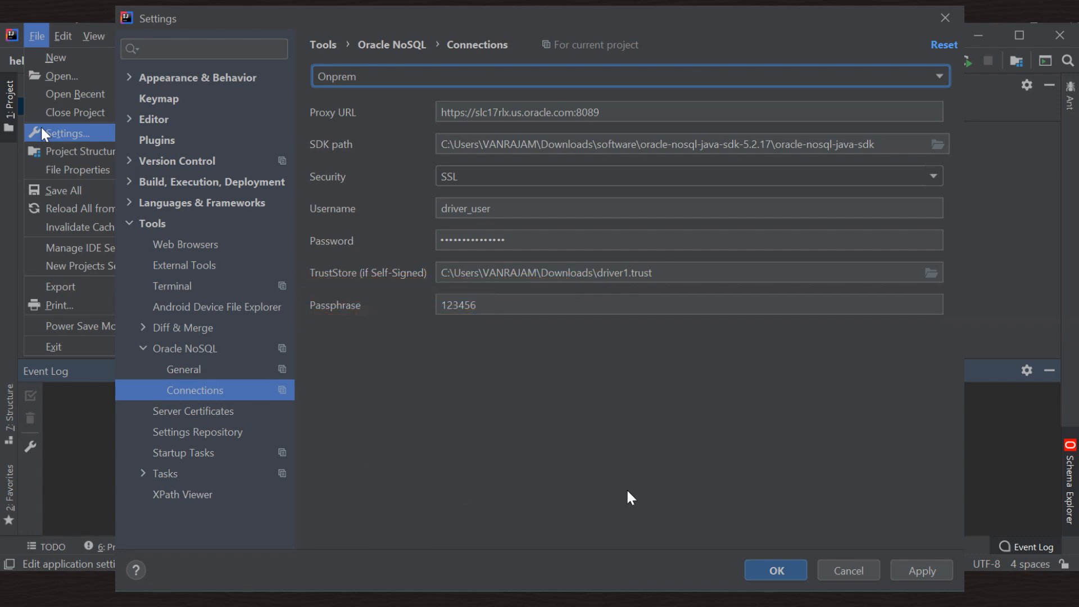
Step: Save the on-premise SSL connection to the port 8089 proxy with username, password and truststore
click(775, 570)
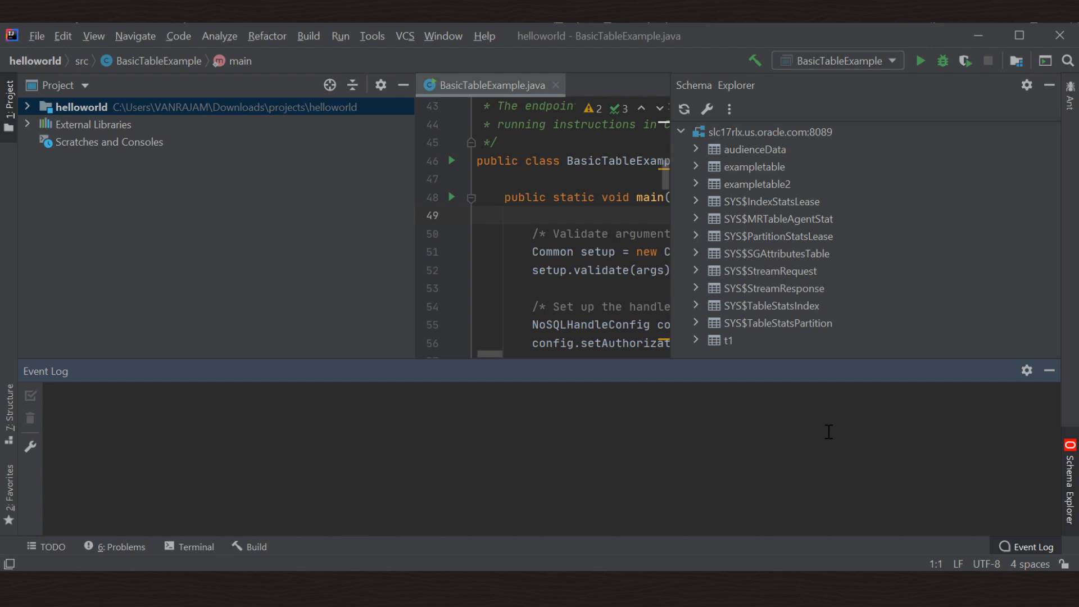
Step: Run BasicTableExample, creating the helloworld table and putting and getting rows
click(340, 36)
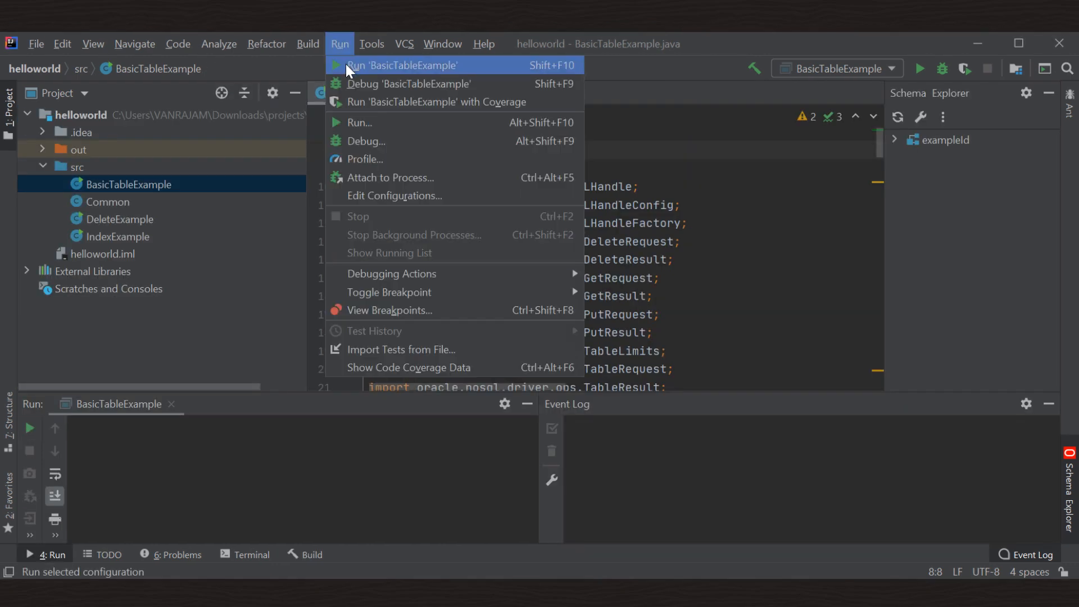
click(403, 65)
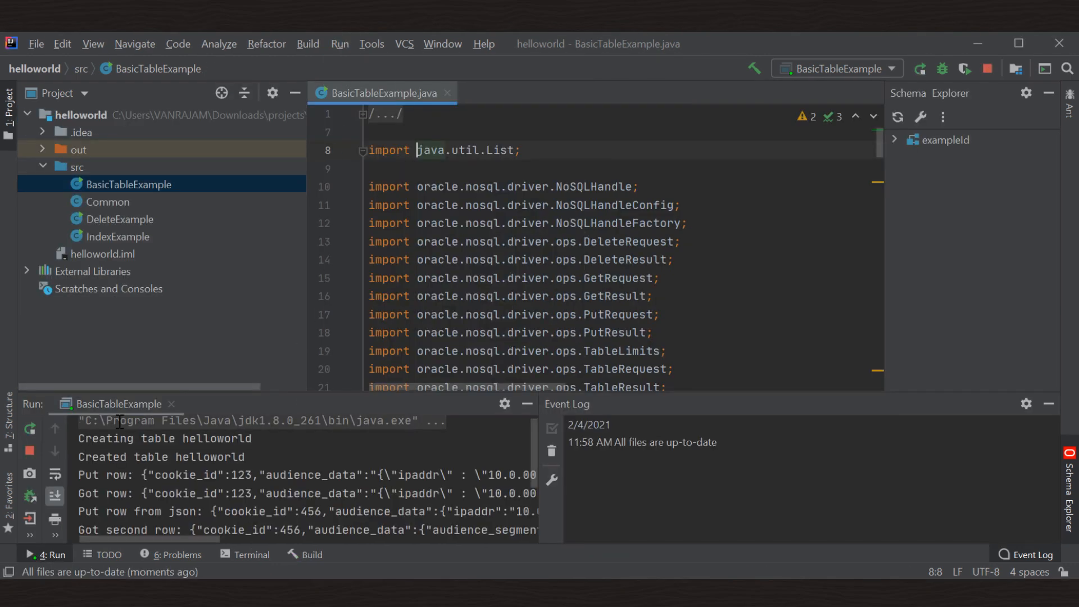